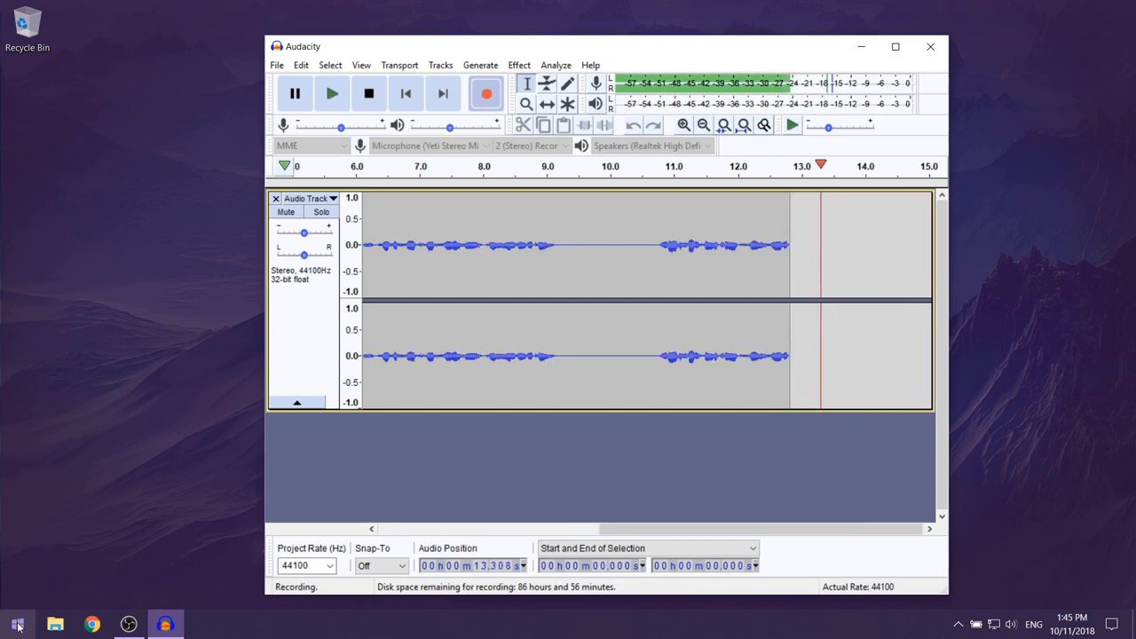
# Search the Start menu for 'default apps' to surface Default app settings.
pyautogui.click(18, 625)
pyautogui.write('default apps')
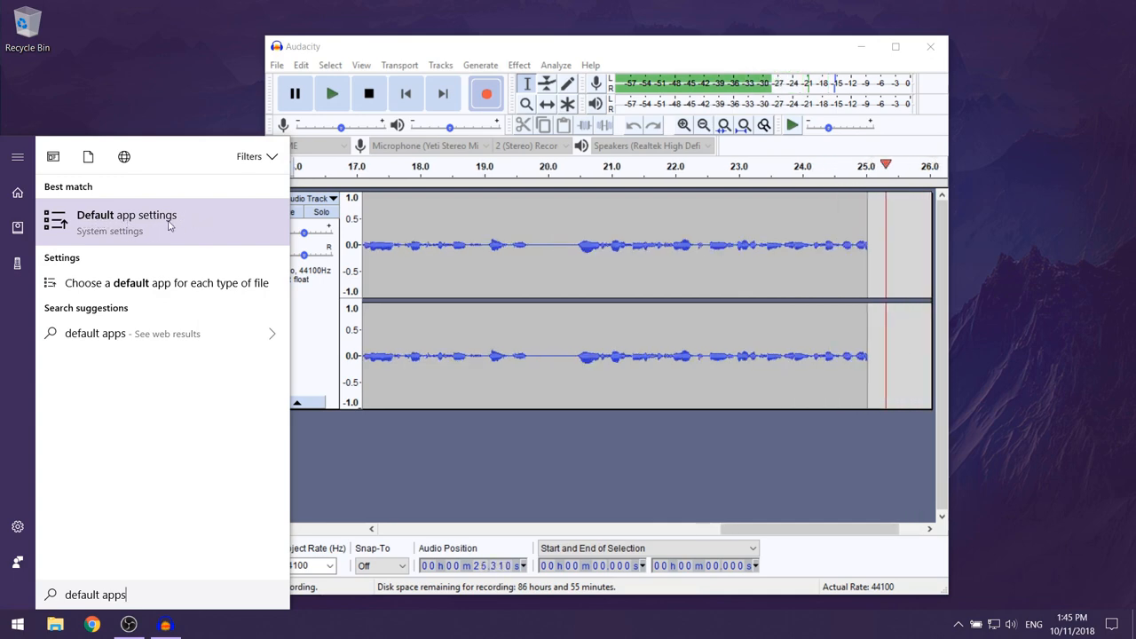
# Open Default app settings and bring the Web browser entry (Microsoft Edge) into view.
pyautogui.click(126, 215)
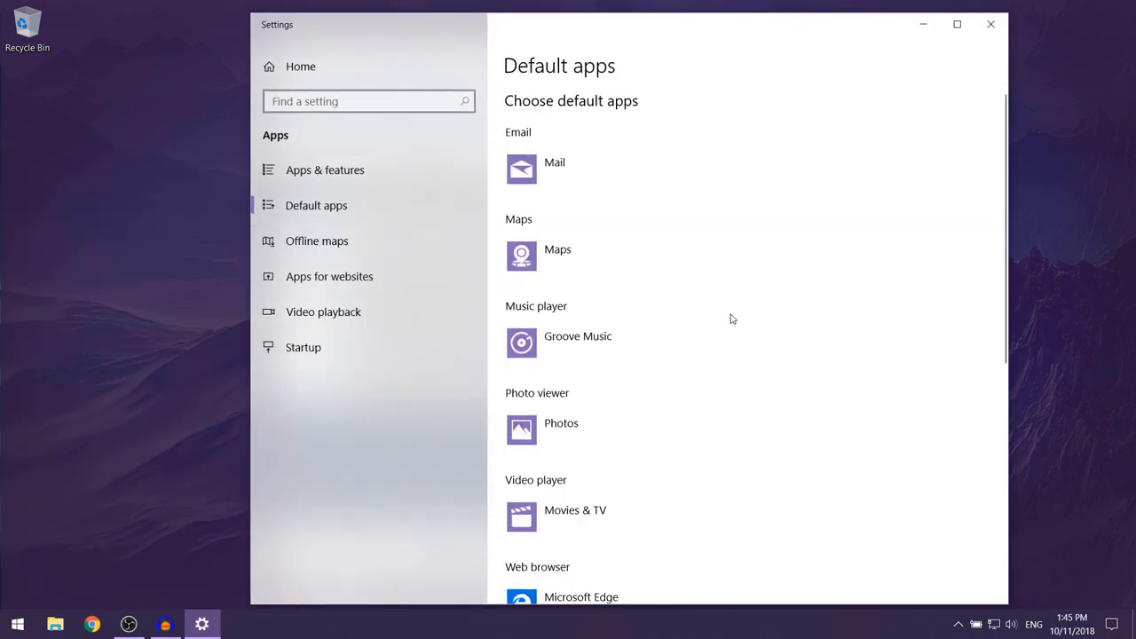
pyautogui.moveTo(766, 385)
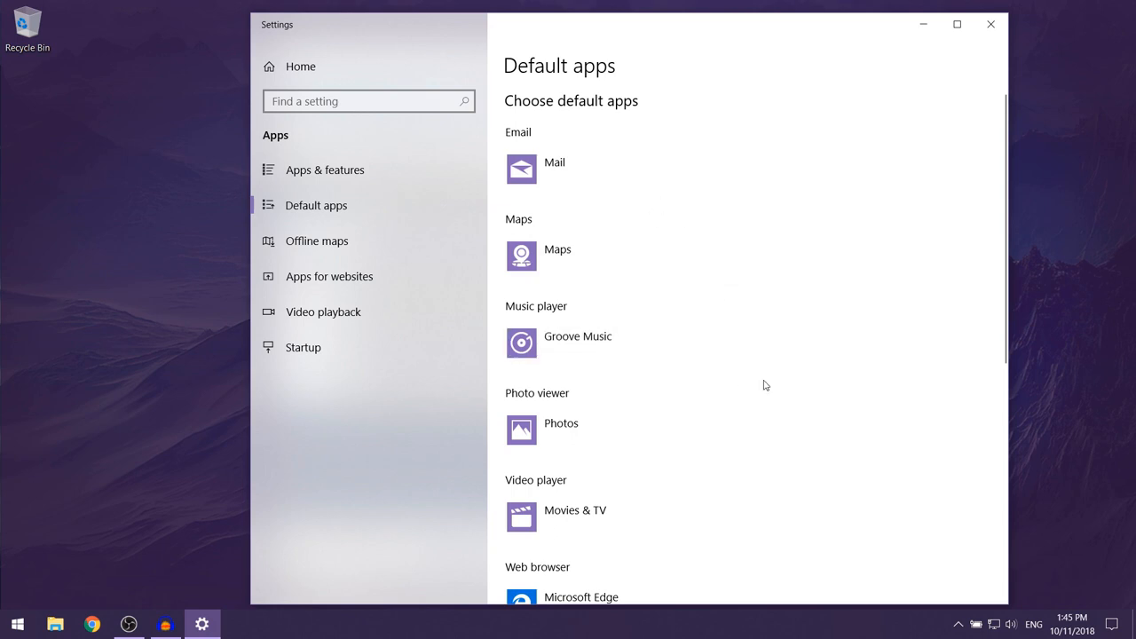
pyautogui.scroll(-3)
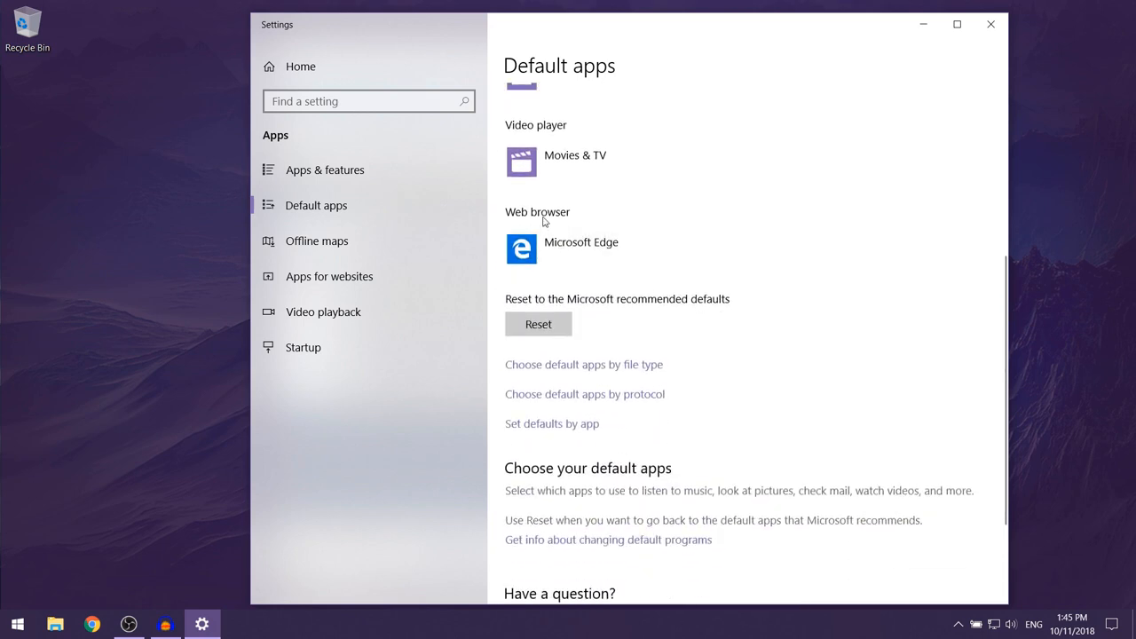
pyautogui.moveTo(585, 282)
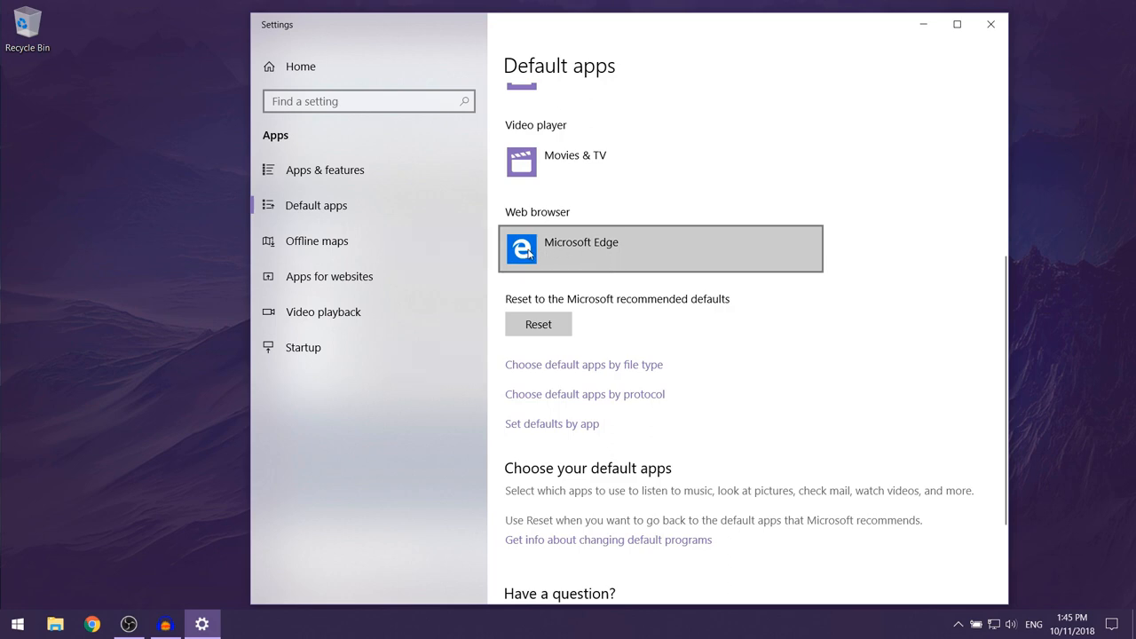
pyautogui.moveTo(596, 252)
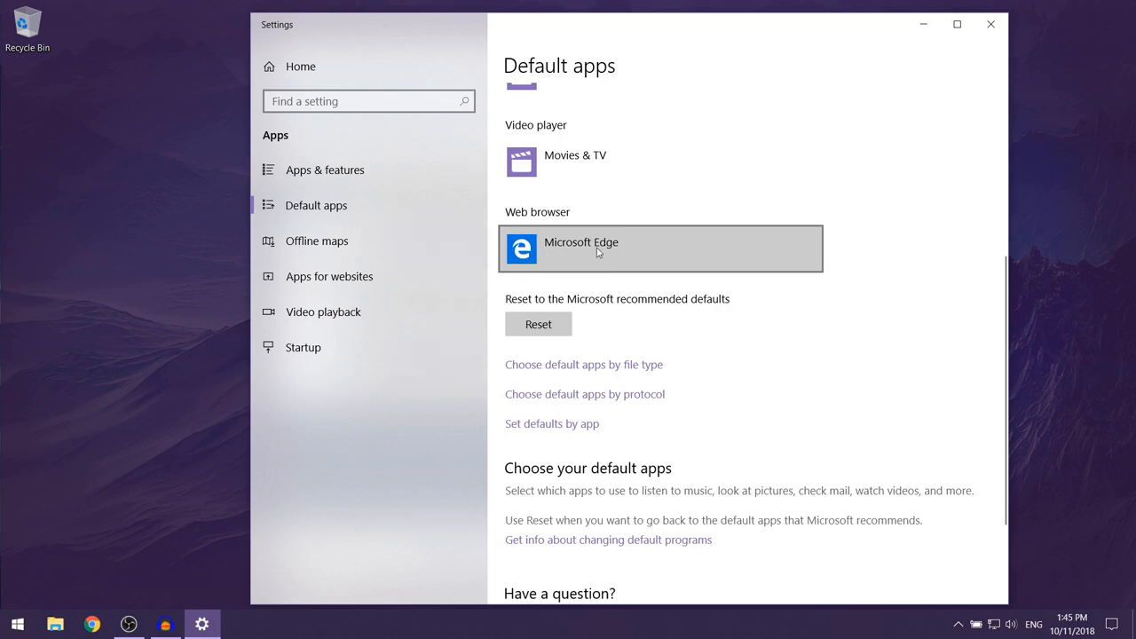
pyautogui.moveTo(682, 256)
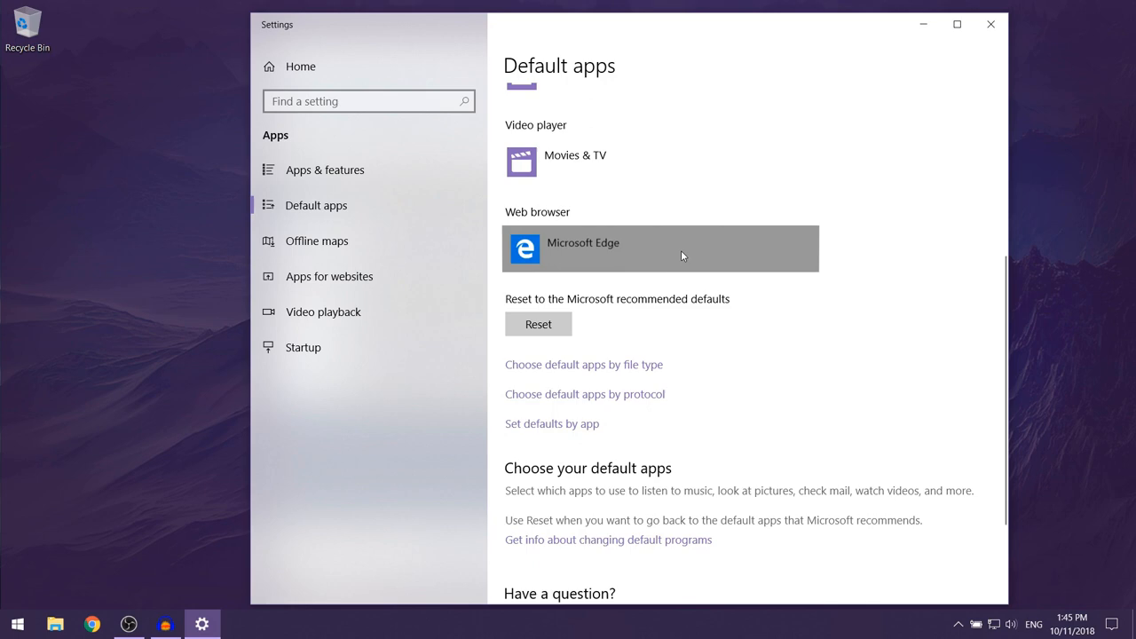
# Replace Microsoft Edge with Firefox as the default web browser.
pyautogui.click(660, 249)
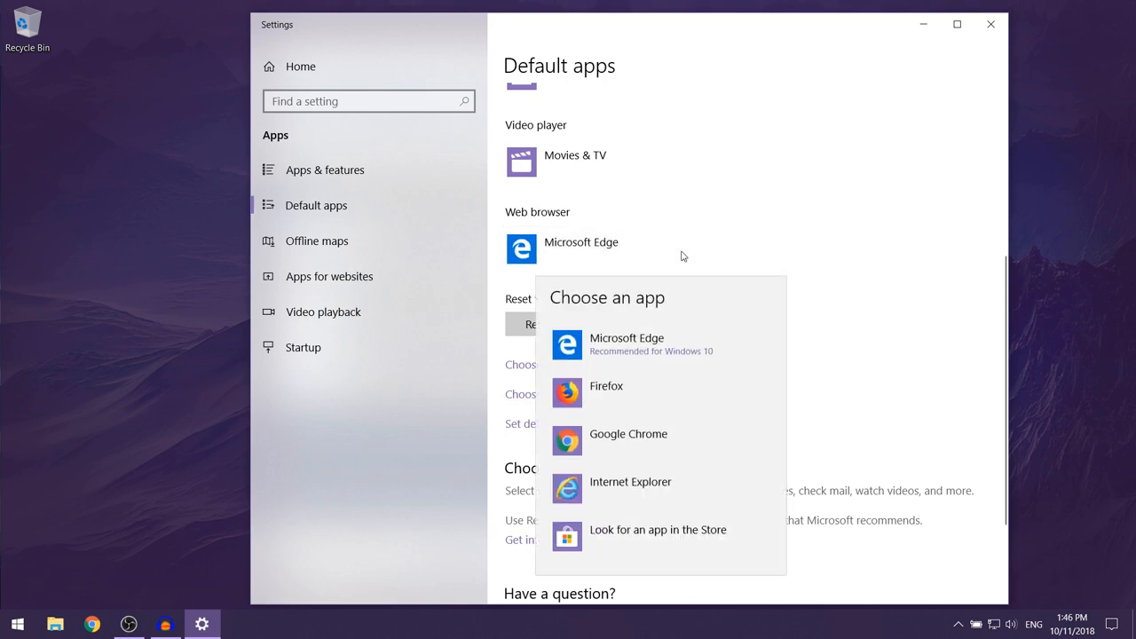
pyautogui.moveTo(610, 400)
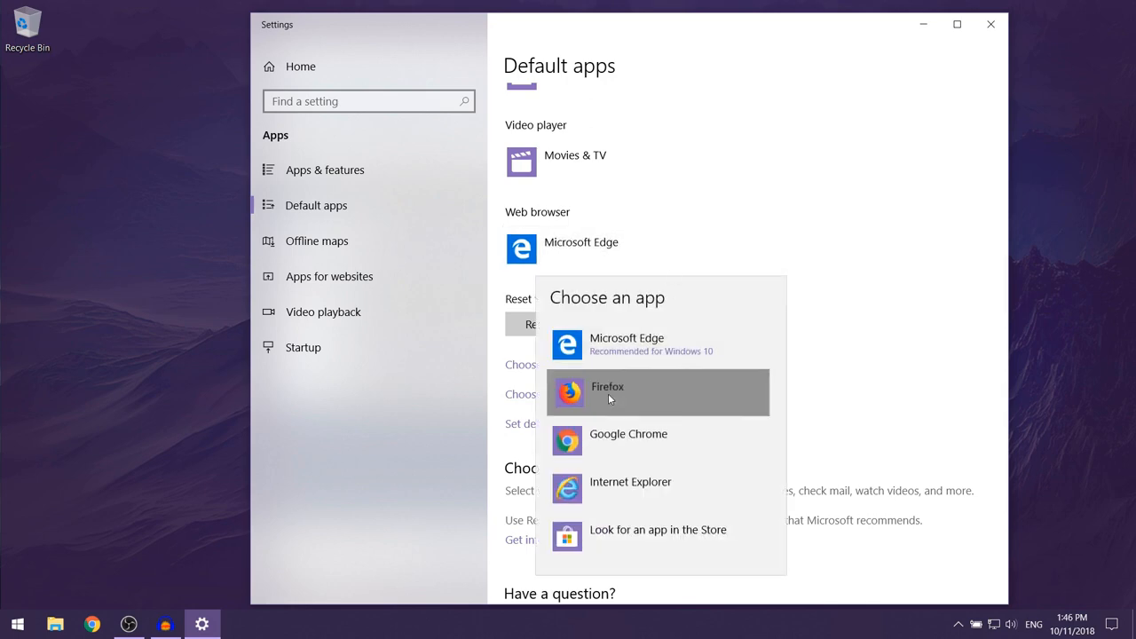
pyautogui.click(607, 392)
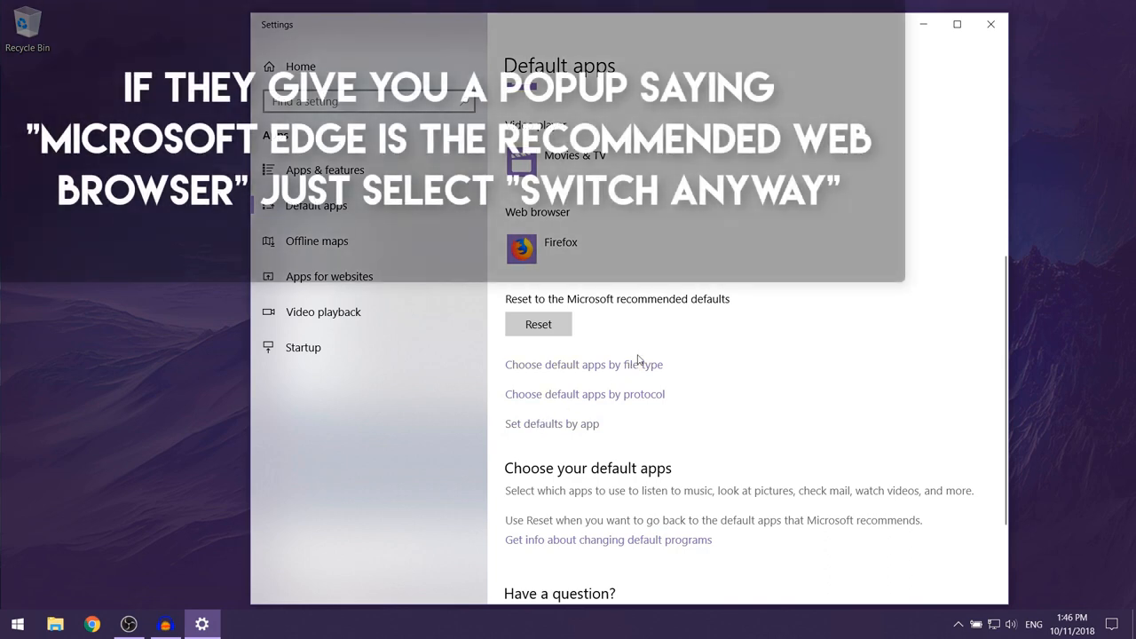
pyautogui.moveTo(696, 330)
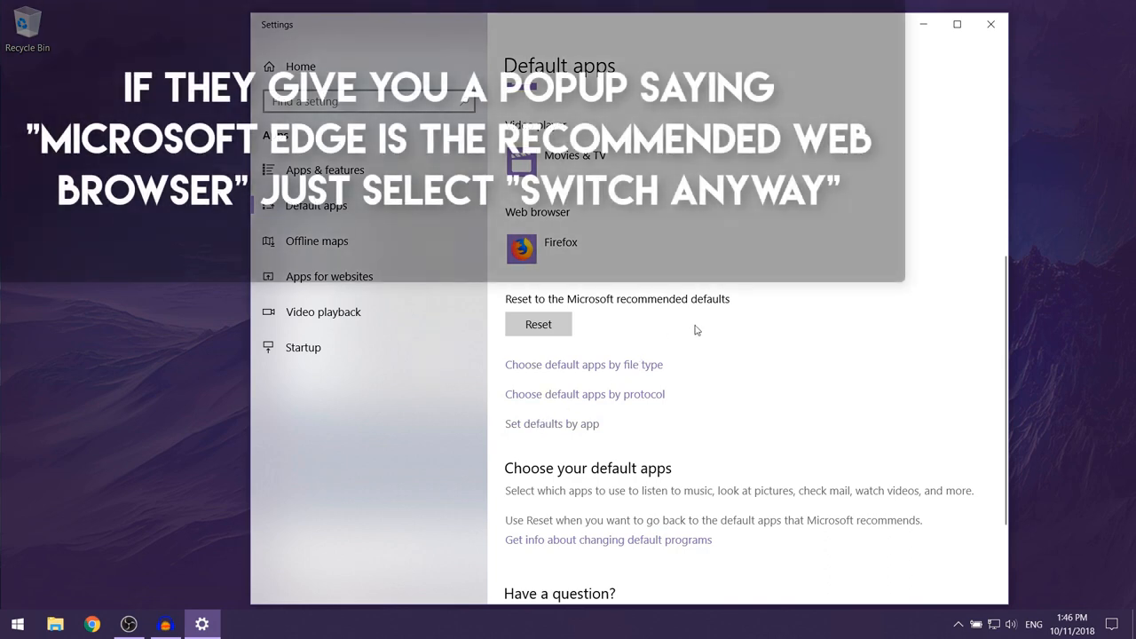